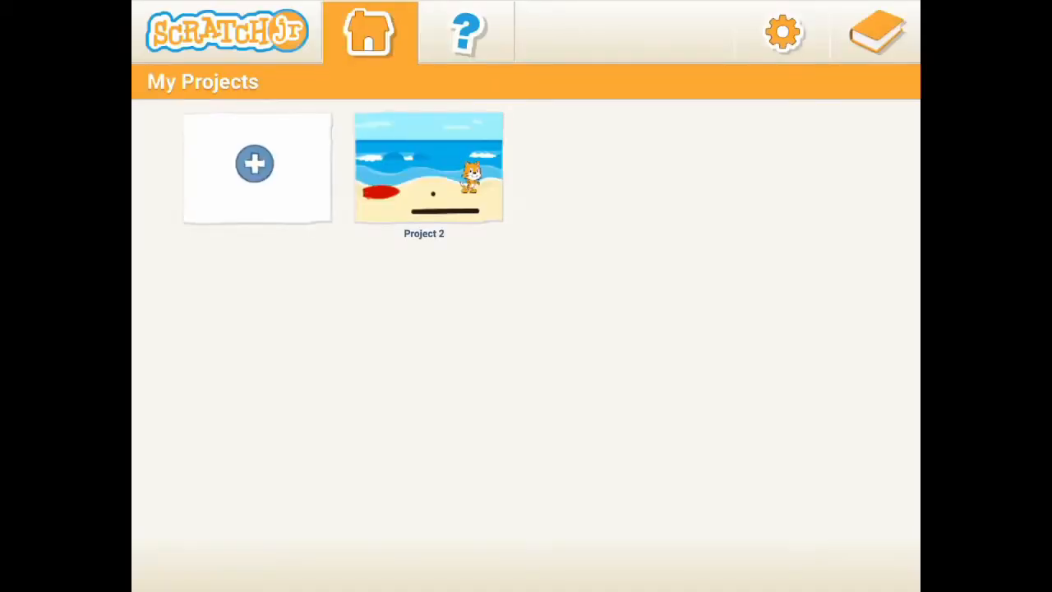
- Open the beach project from the ScratchJr home screen
{"action": "left_click", "coordinate": [428, 167]}
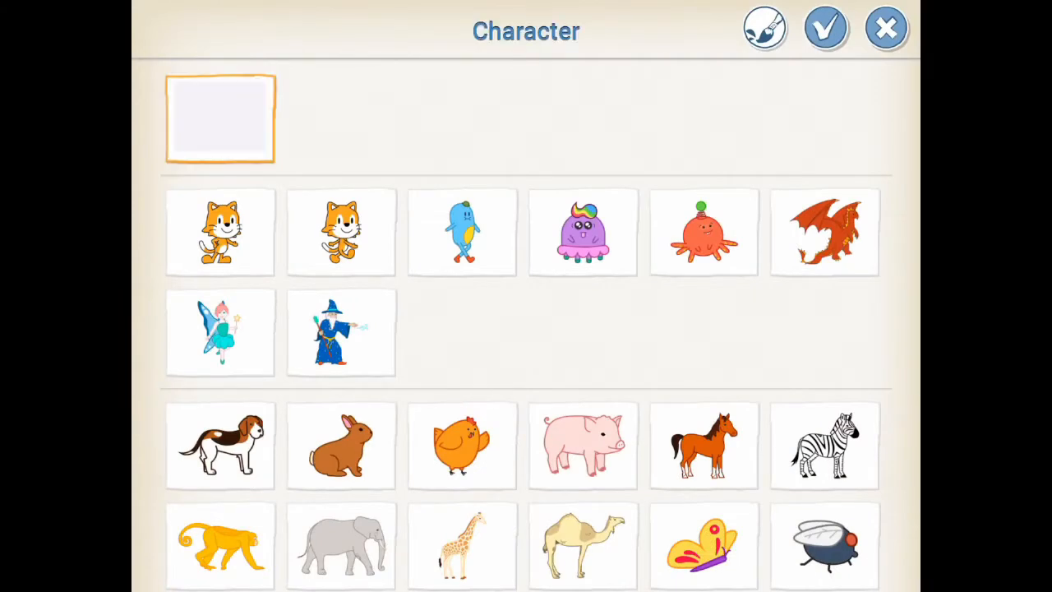
- Preview Cat, Tic, Toc and Dragon, then pick the blank character to paint
{"action": "left_click", "coordinate": [219, 232]}
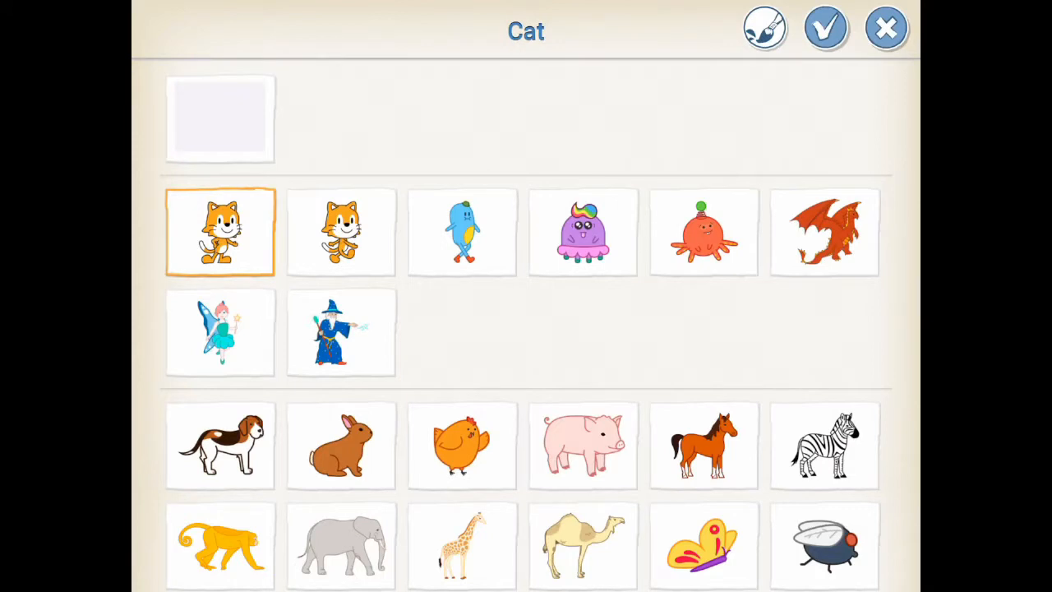
{"action": "left_click", "coordinate": [462, 231]}
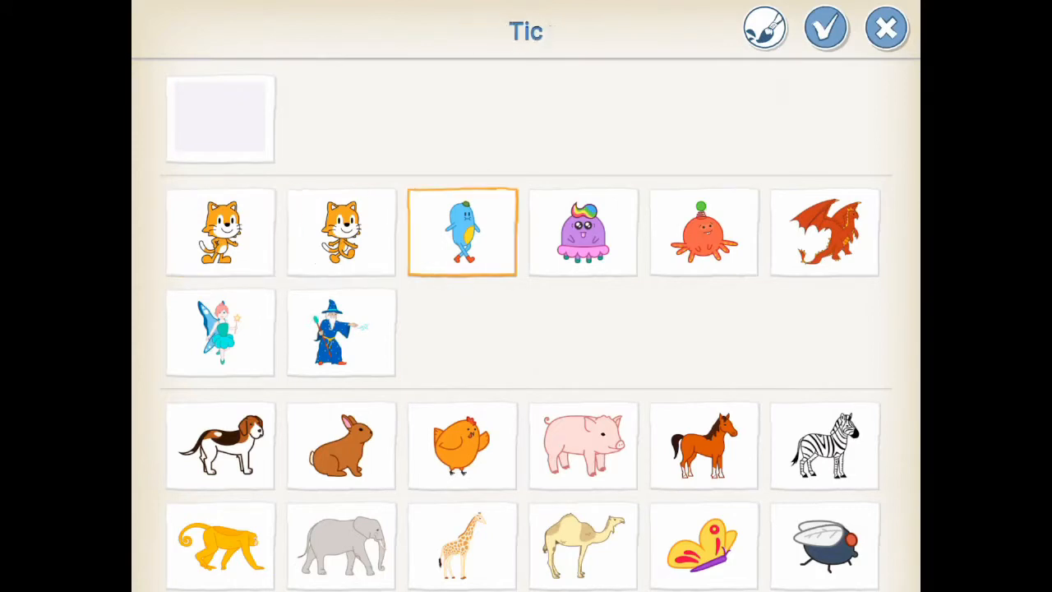
{"action": "left_click", "coordinate": [704, 231]}
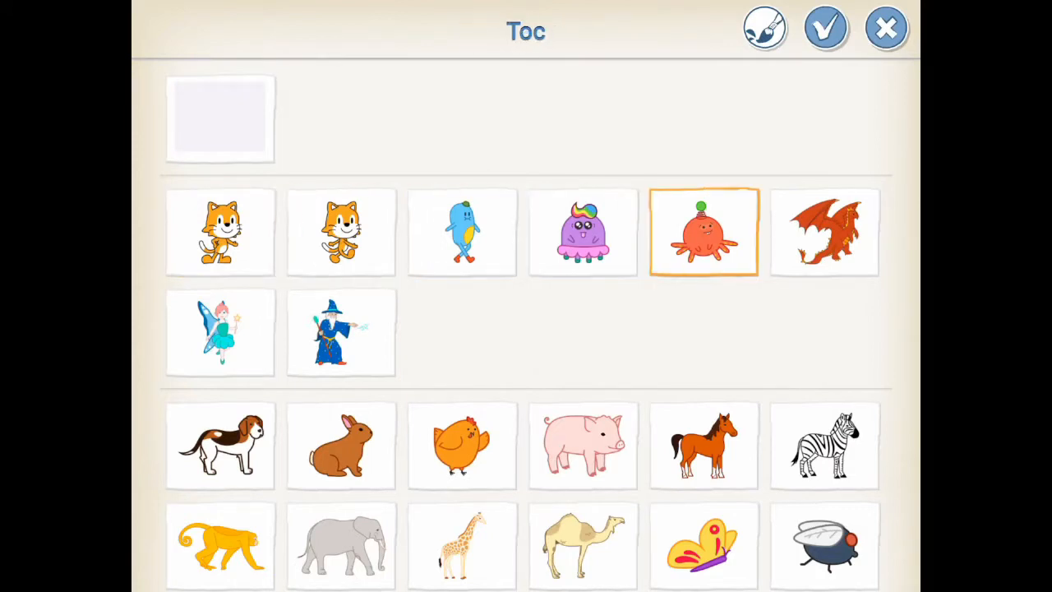
{"action": "left_click", "coordinate": [824, 233]}
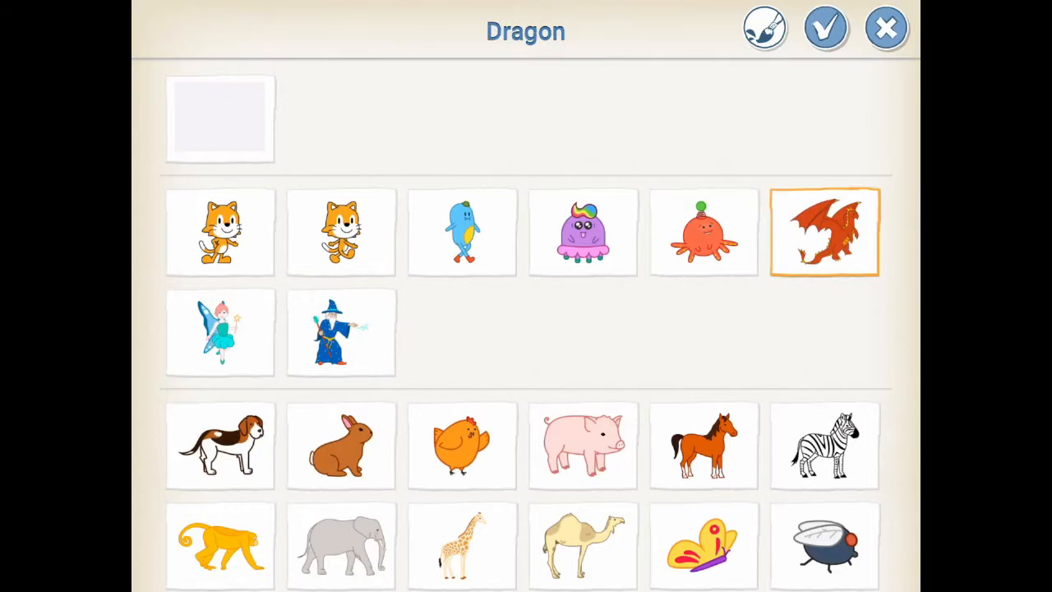
{"action": "left_click", "coordinate": [220, 117]}
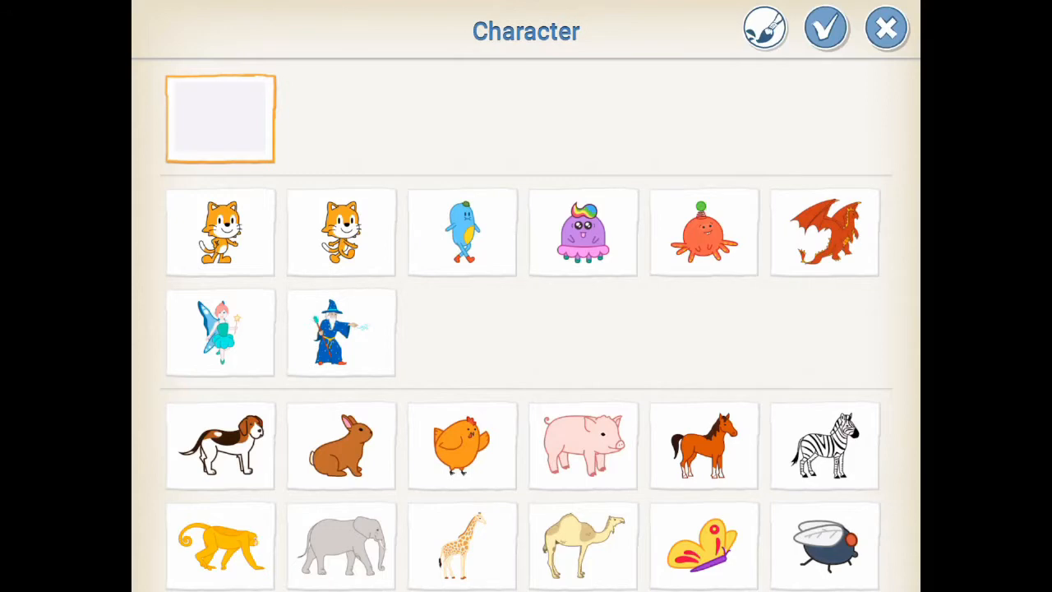
{"action": "left_click", "coordinate": [764, 27]}
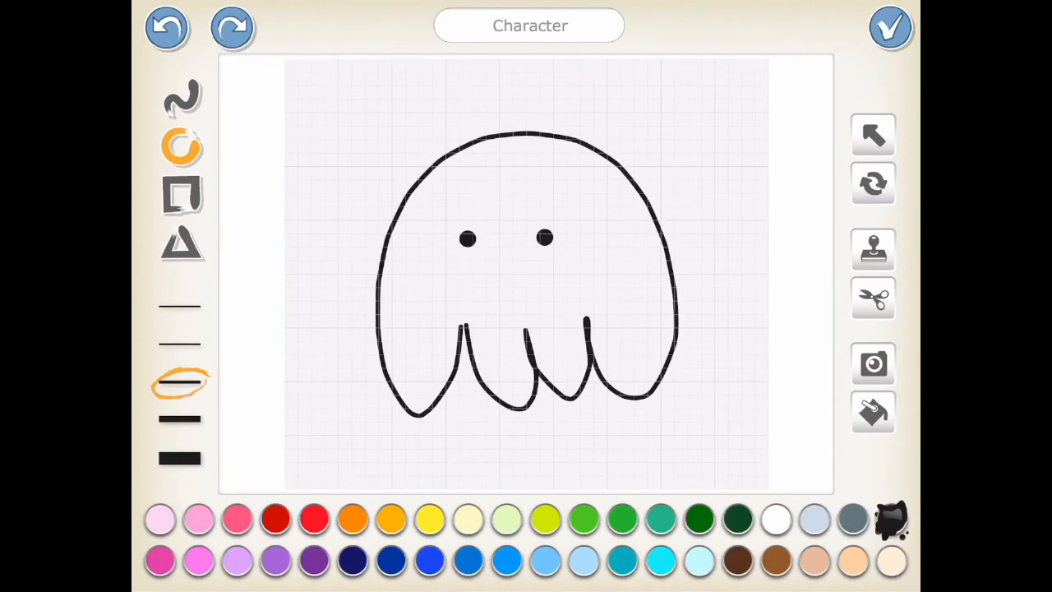
- Name the character 'friendly ghost' and save it onto the beach stage
{"action": "left_click", "coordinate": [530, 25]}
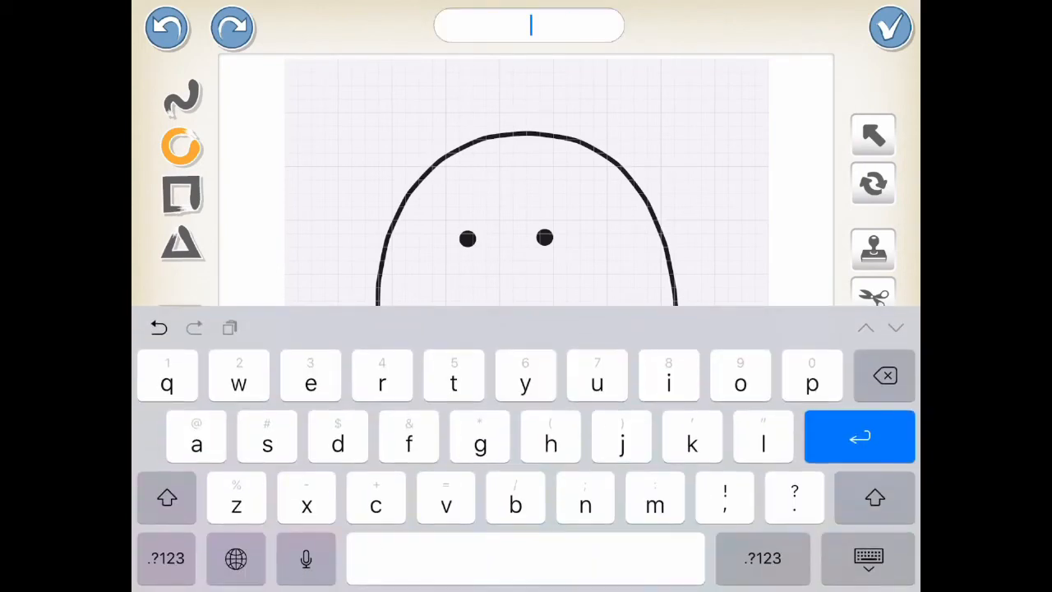
{"action": "type", "text": "friendly ghost"}
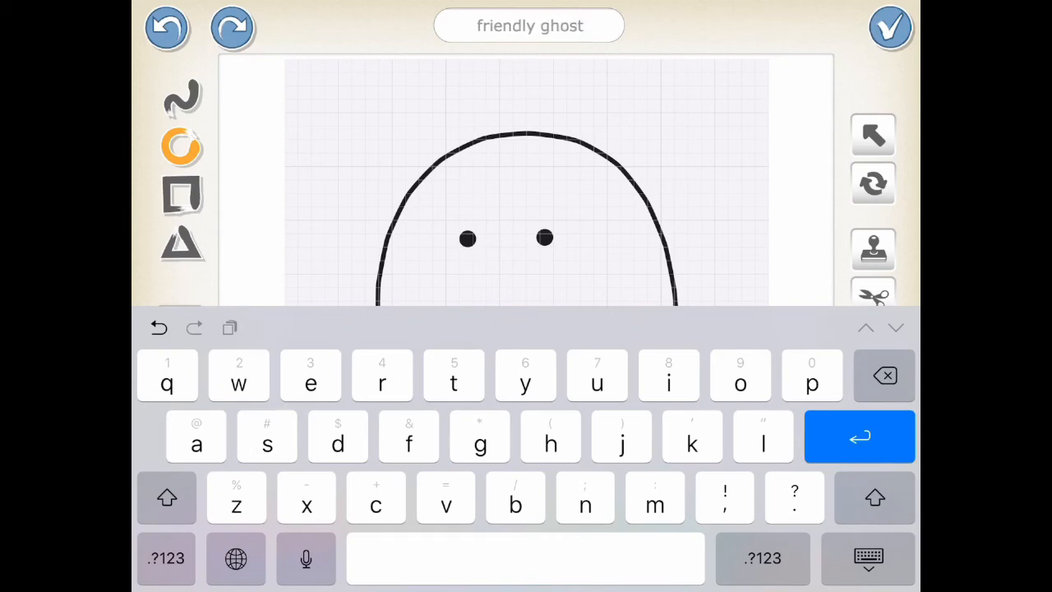
{"action": "left_click", "coordinate": [890, 27]}
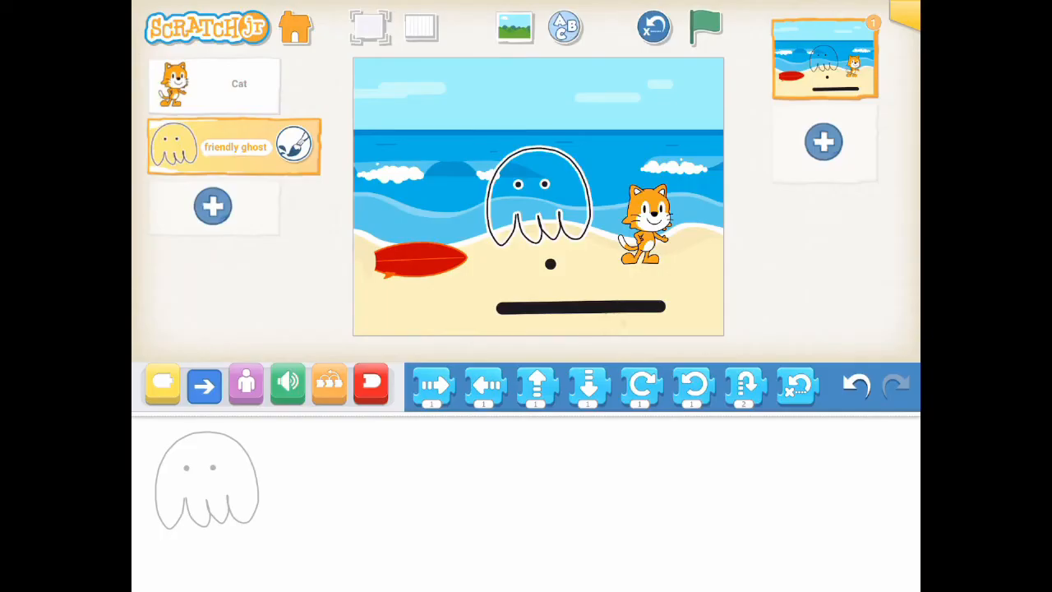